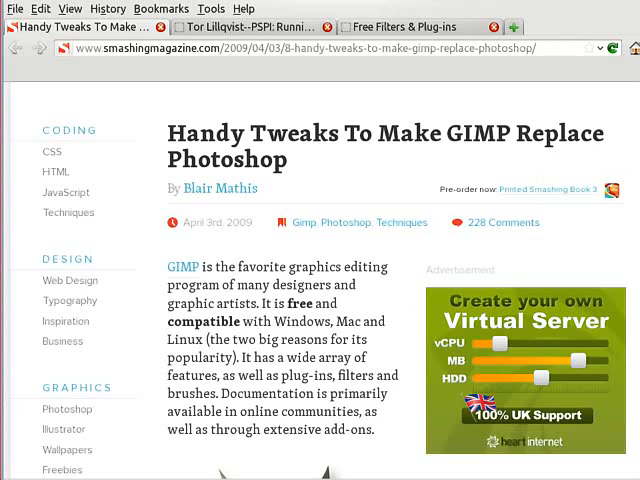
- Scroll the Smashing Magazine article down to the 'Add the PSPI Plug-in' section
scroll(down, 3)
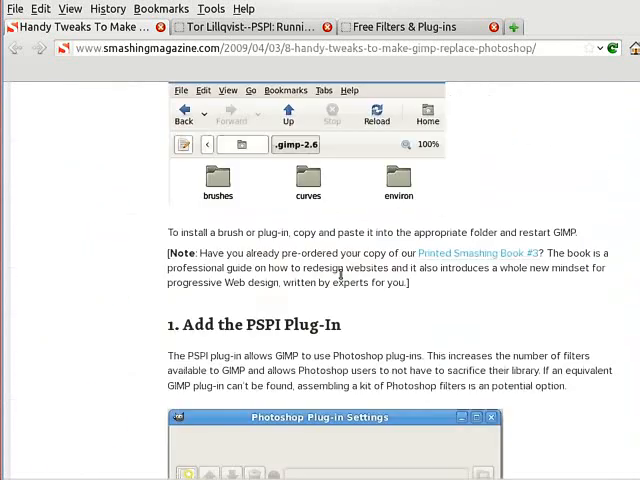
scroll(down, 3)
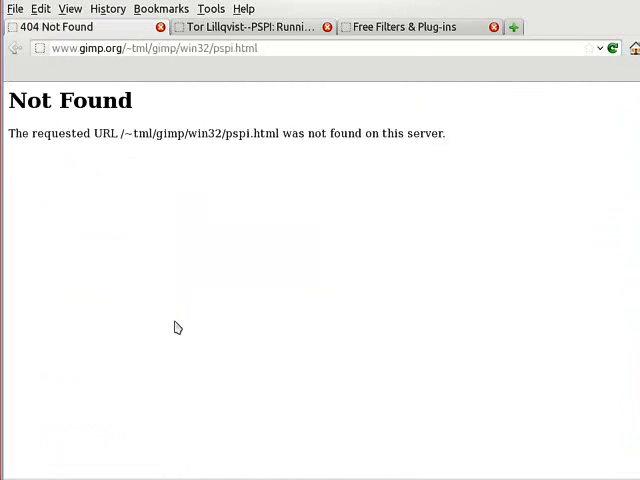
- On the tml.pp.fi PSPI page, reach Downloads and get gimp-pspi-1.0.7.win32.zip
click(248, 28)
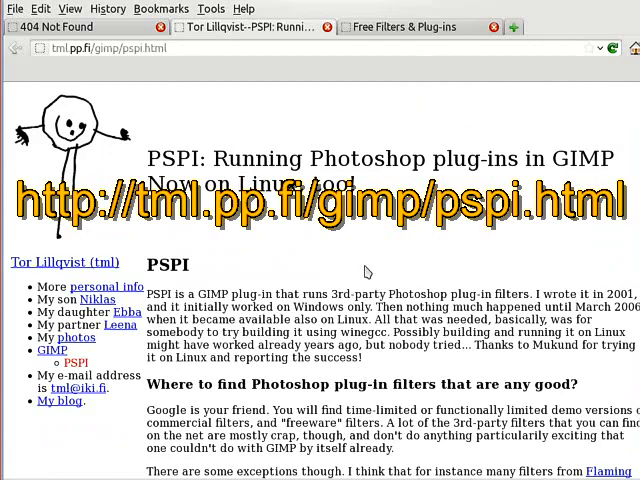
scroll(down, 3)
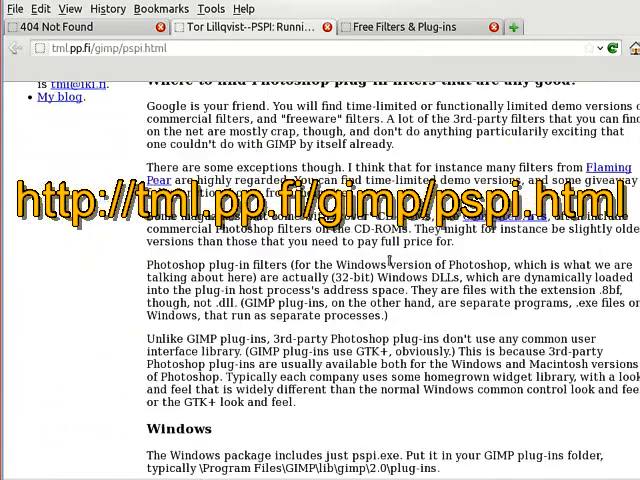
scroll(down, 3)
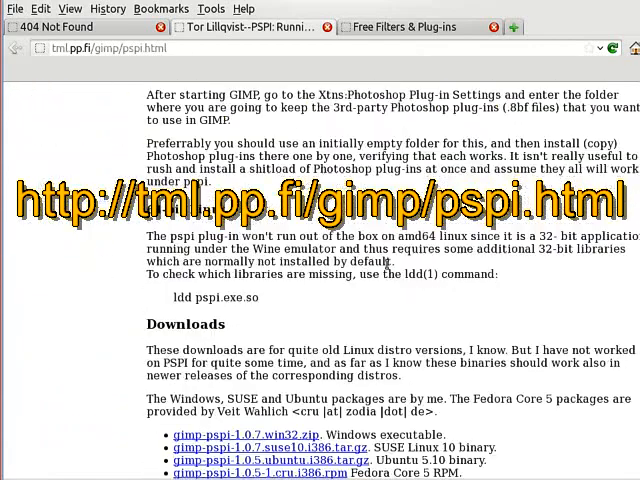
scroll(down, 3)
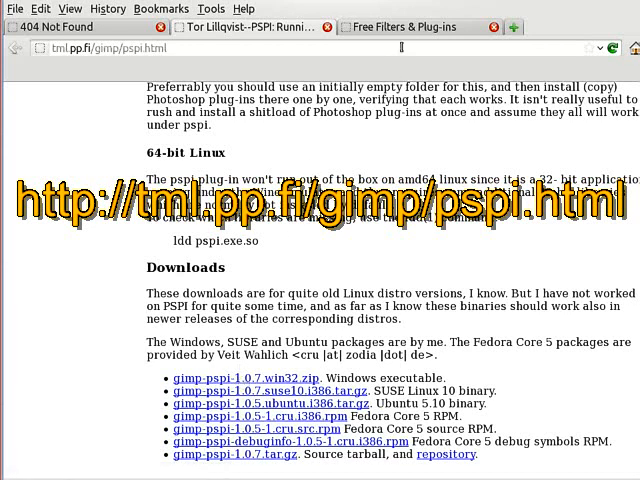
click(404, 28)
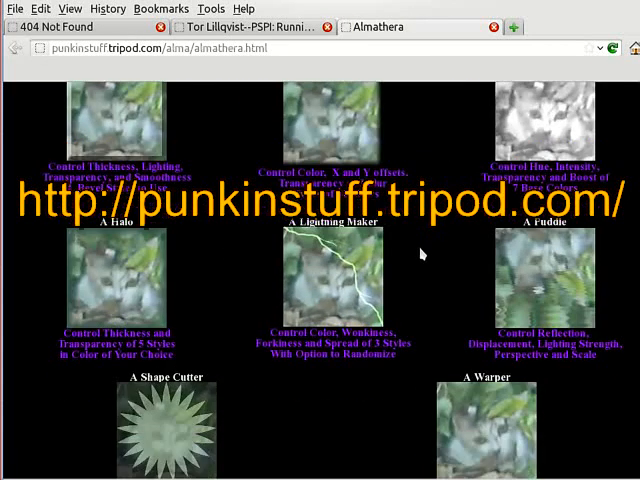
- Scroll through the Almathera filter collection on punkinstuff.tripod.com
scroll(down, 3)
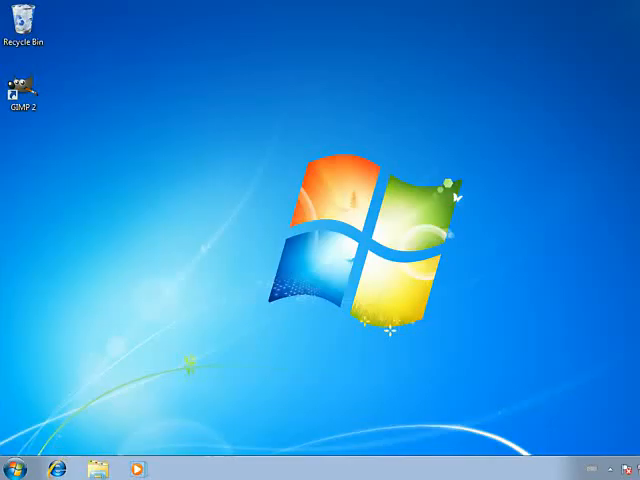
mouse_move(16, 470)
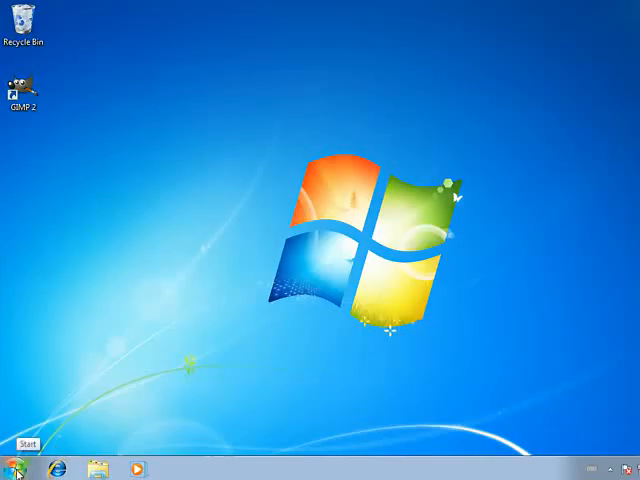
- Search the Start menu for 'expl' to launch Windows Explorer
click(22, 468)
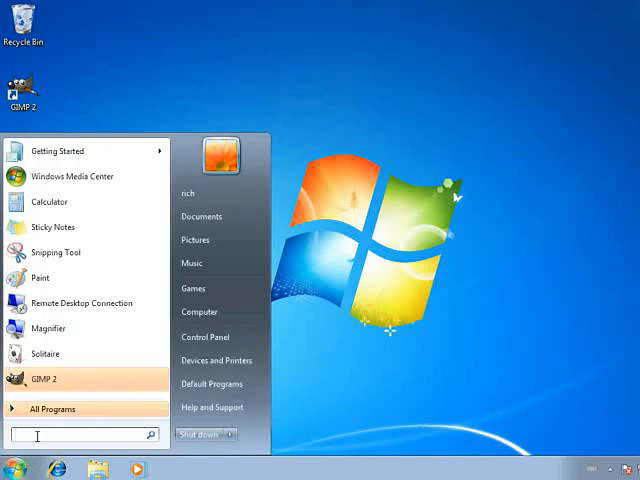
text(expl)
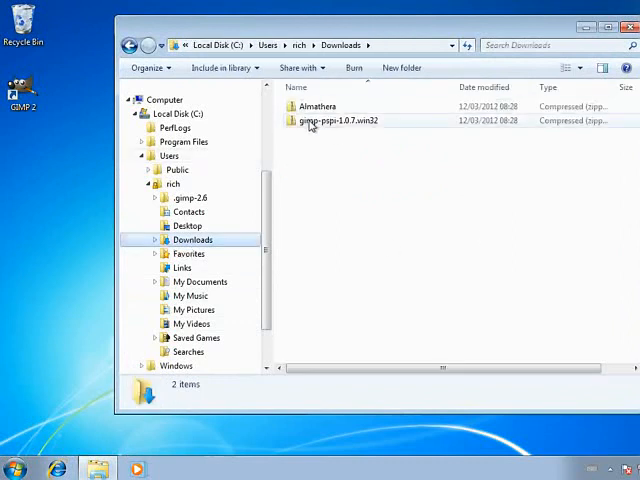
mouse_move(336, 120)
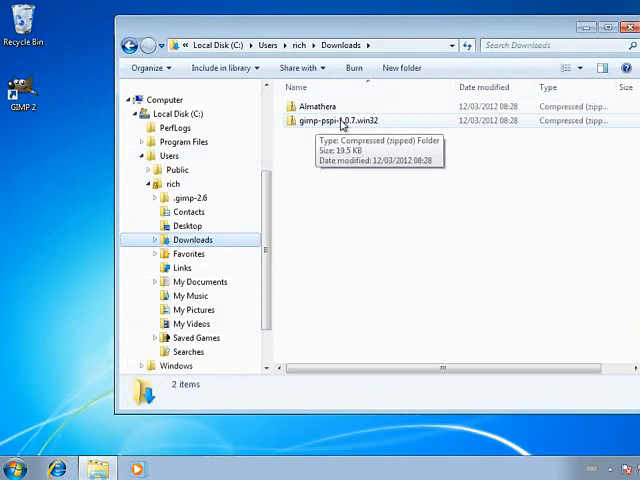
mouse_move(330, 108)
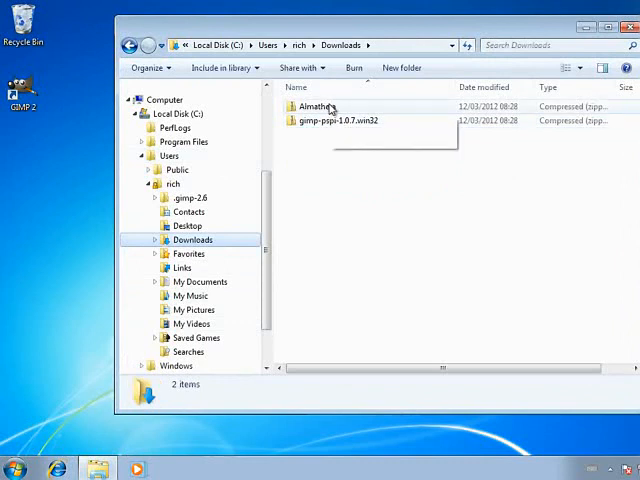
mouse_move(316, 108)
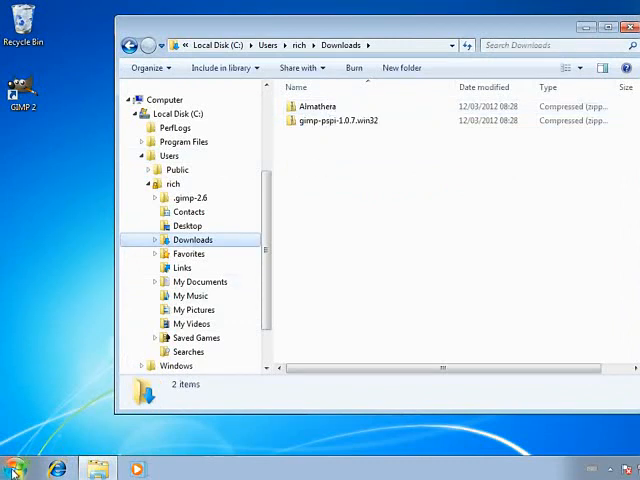
- Launch a second Windows Explorer window via a Start search for 'explo'
click(14, 468)
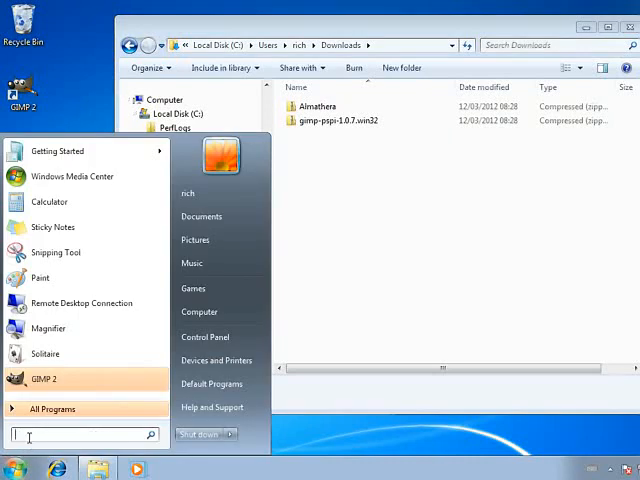
text(explo)
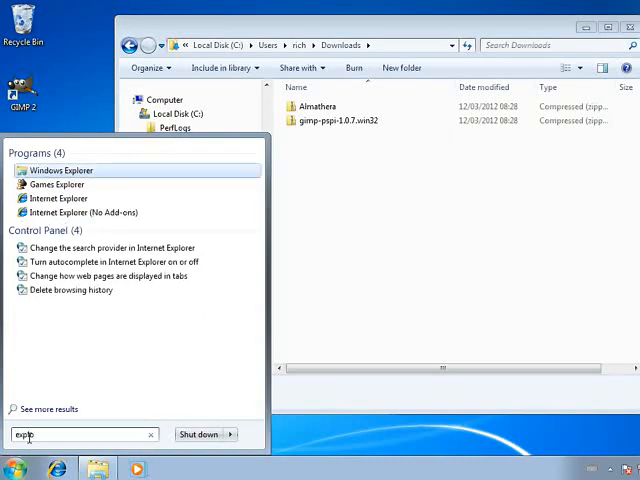
click(64, 170)
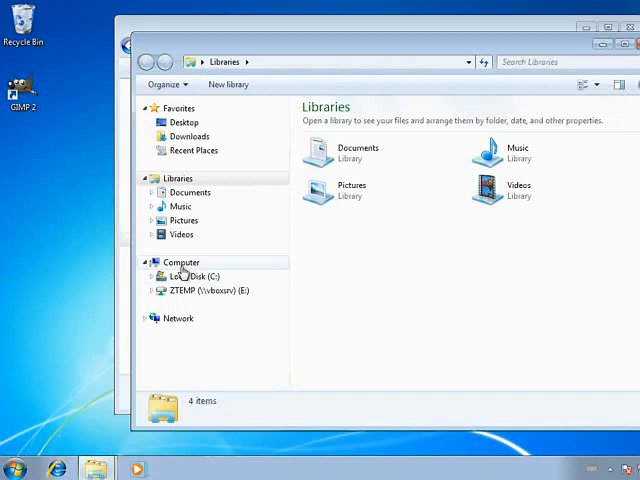
- Navigate C: > Users > rich > .gimp-2.8 into GIMP's empty plug-ins folder
click(148, 276)
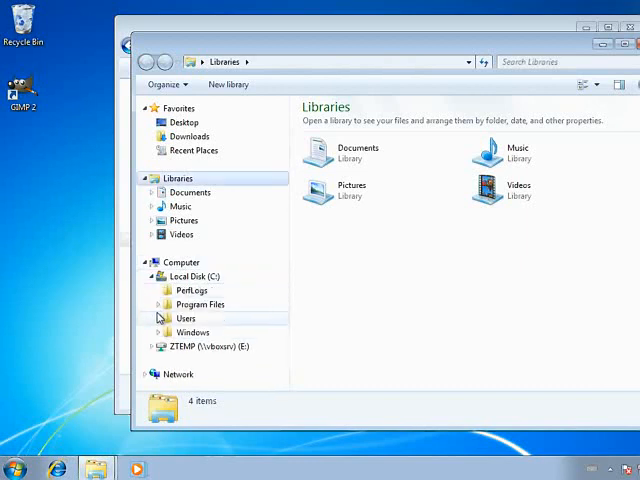
click(164, 318)
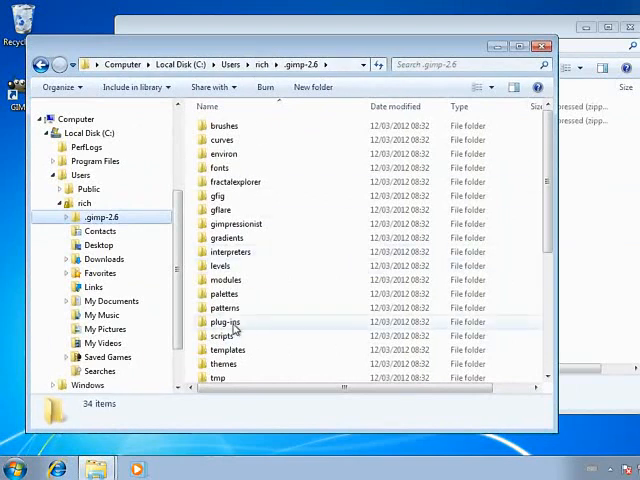
double_click(224, 322)
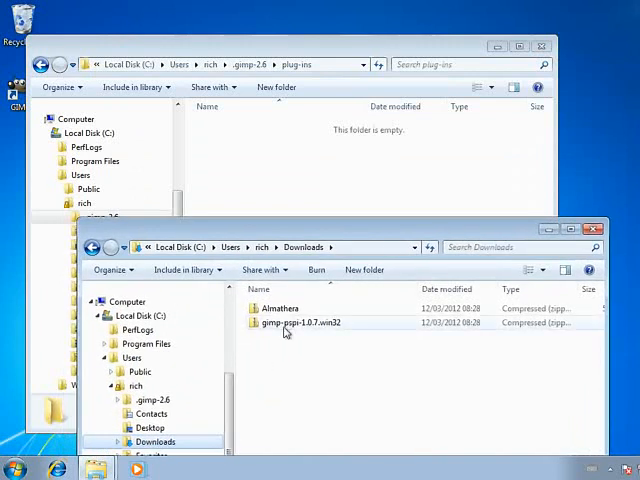
- Browse into gimp-pspi-1.0.7.win32.zip's lib > gimp > 2.0 > plug-ins and select pspi.exe for copying
double_click(304, 322)
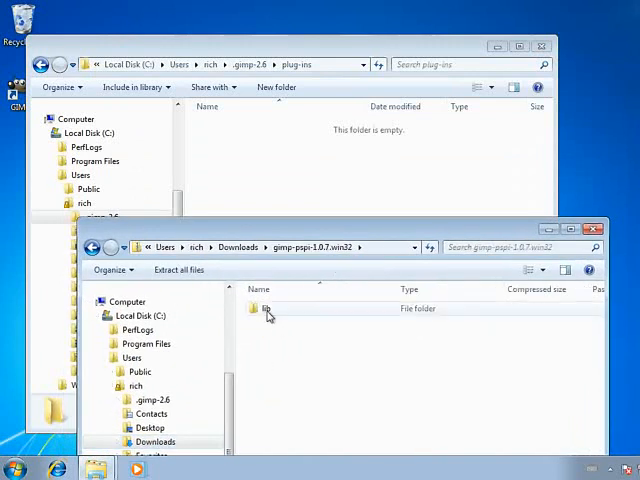
double_click(268, 308)
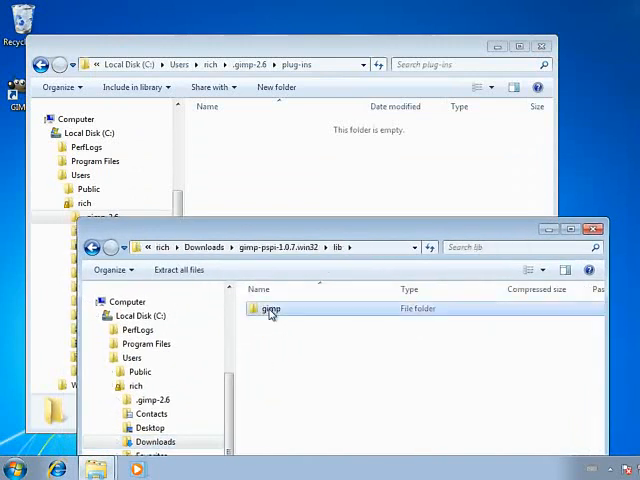
double_click(270, 308)
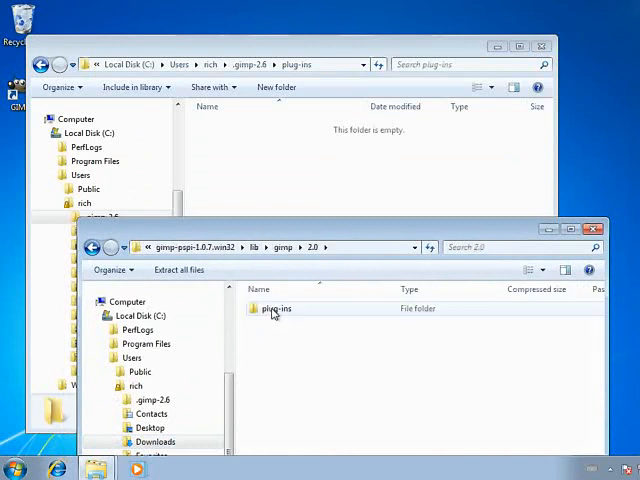
double_click(276, 308)
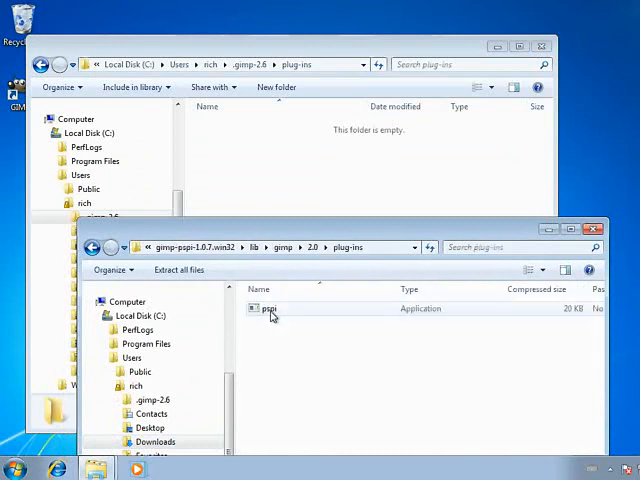
click(272, 308)
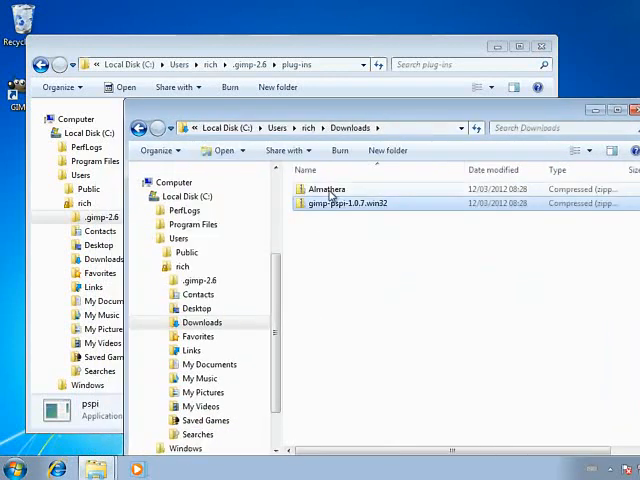
- Copy the Almathera .8bf filters into GIMP's plug-ins folder and close Explorer
double_click(326, 188)
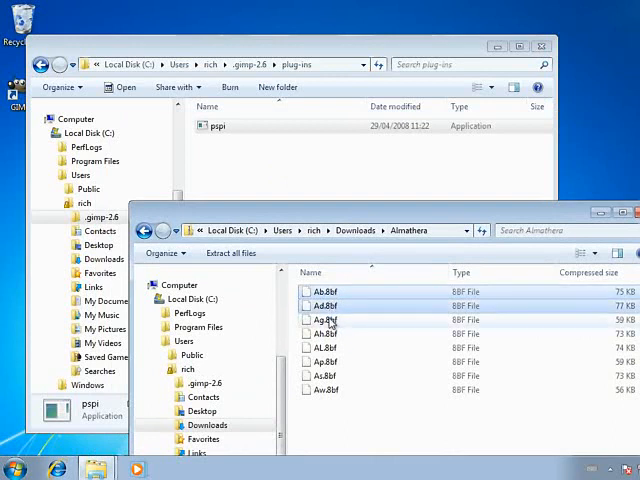
click(330, 348)
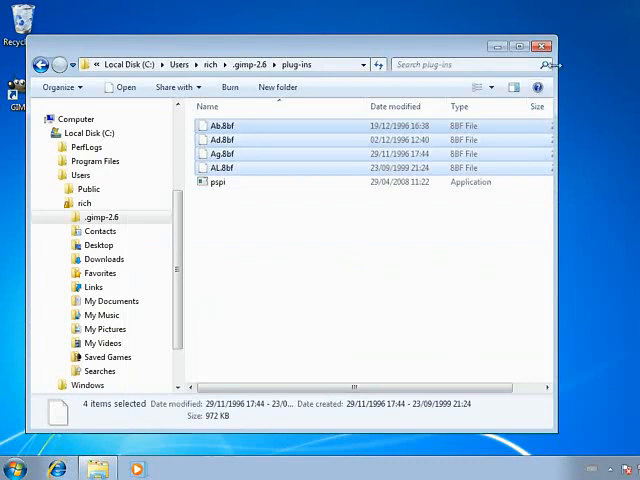
click(540, 46)
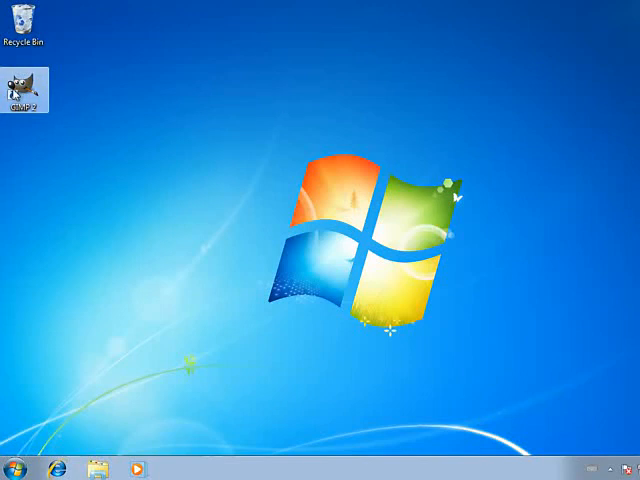
- Launch GIMP and bring up Filters > Photoshop Plug-in Settings
double_click(22, 80)
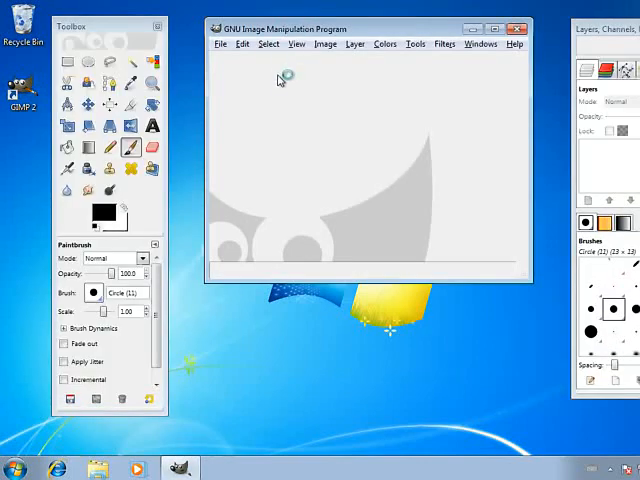
mouse_move(348, 80)
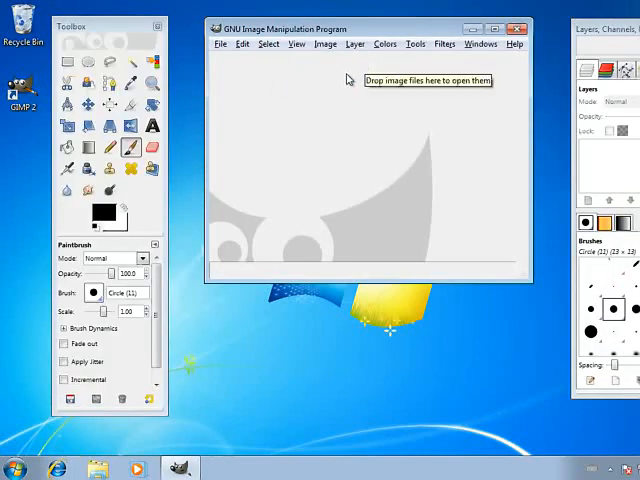
click(444, 44)
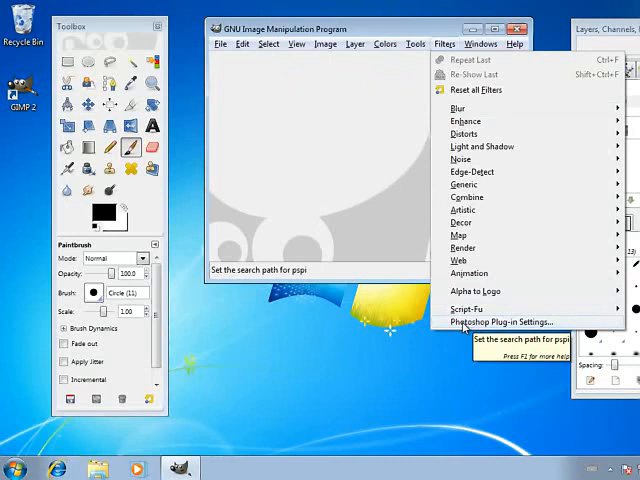
click(500, 320)
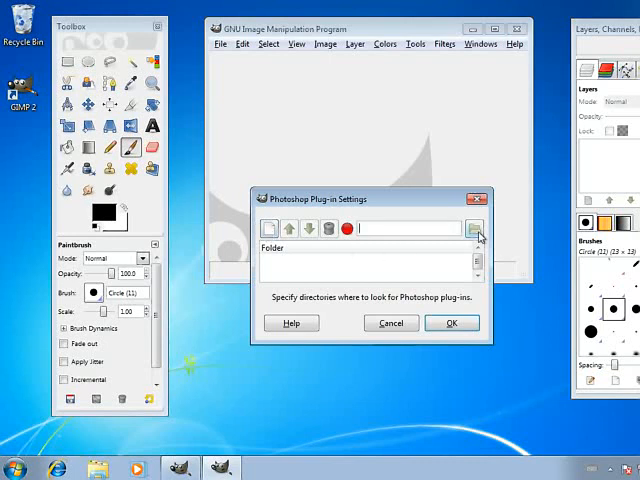
- Add .gimp-2.8\plug-ins as a Photoshop plug-in search folder and confirm
click(476, 228)
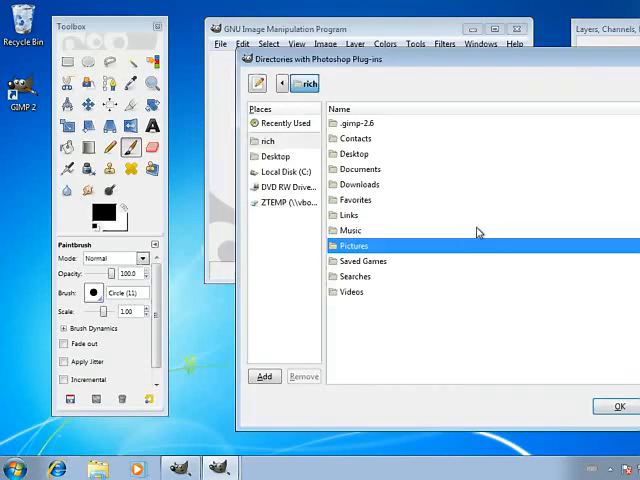
click(284, 170)
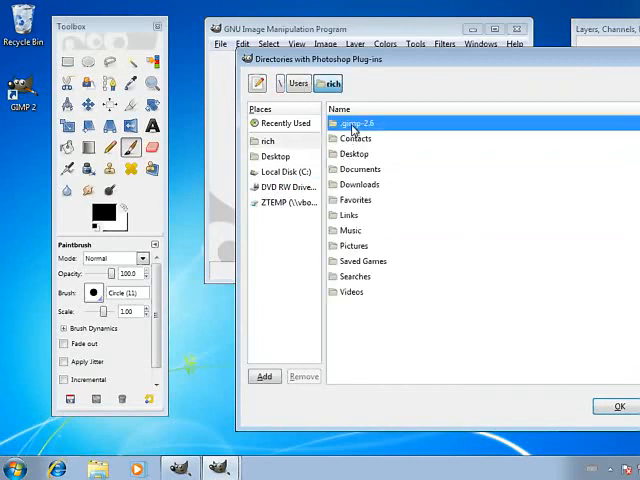
double_click(356, 122)
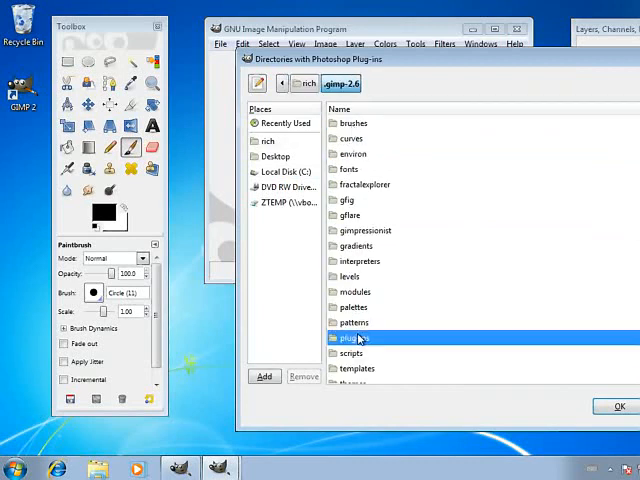
double_click(356, 336)
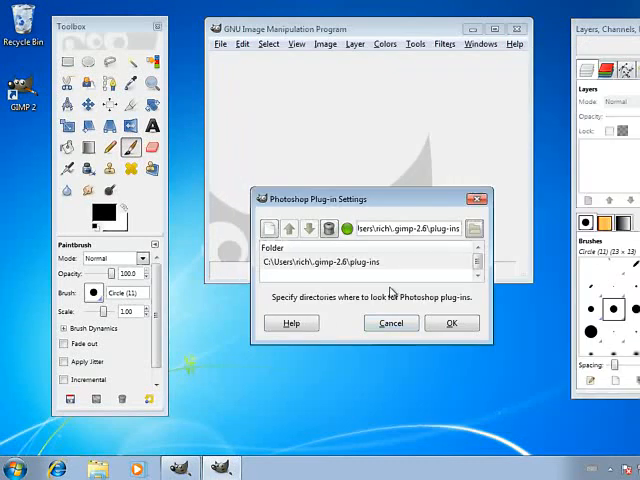
click(452, 324)
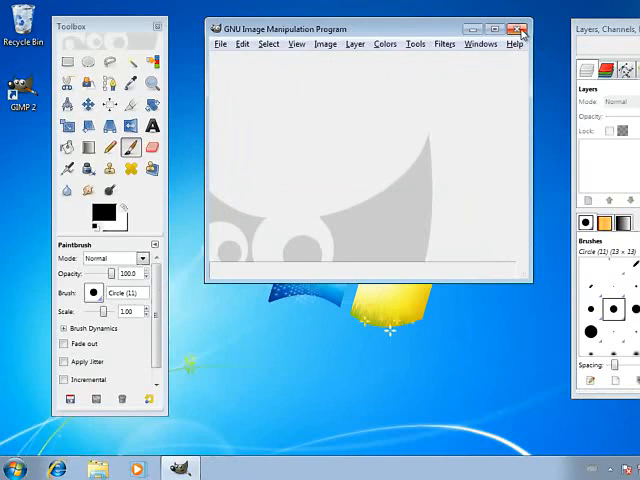
- Start a new 640x400 image from the File menu
click(518, 28)
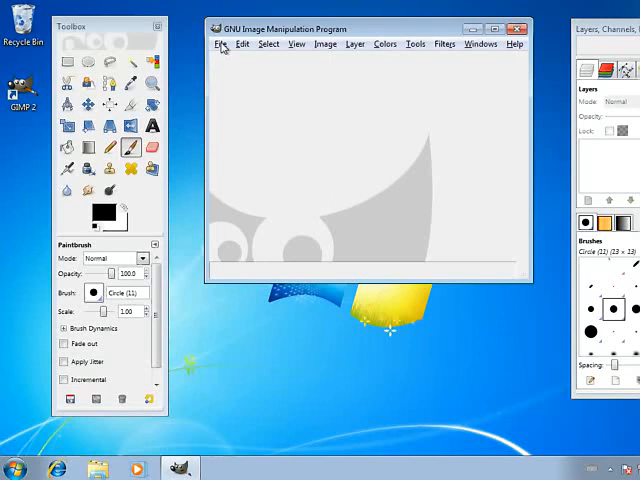
click(220, 44)
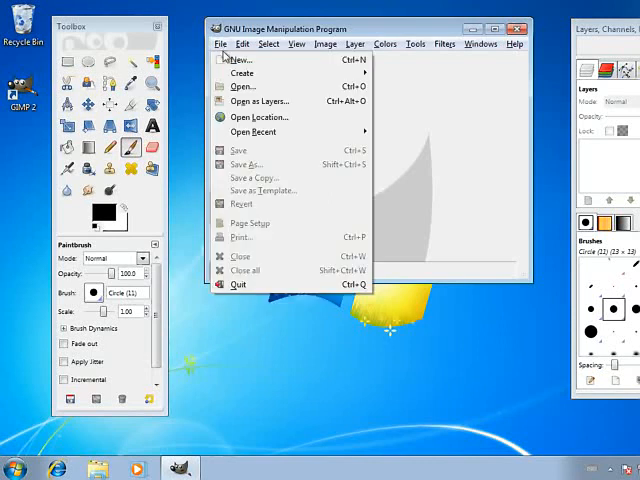
click(444, 44)
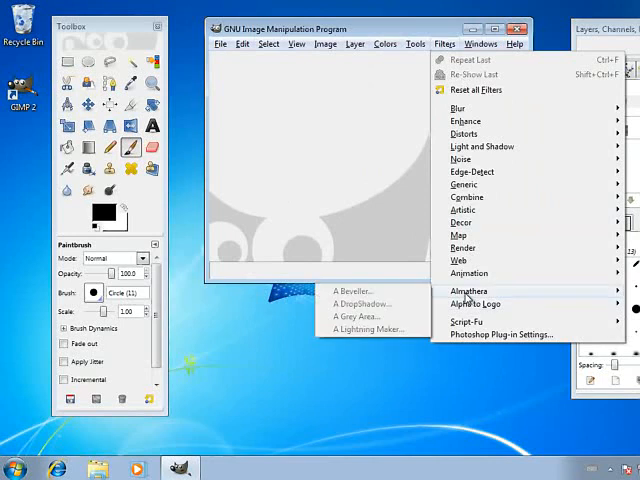
mouse_move(396, 318)
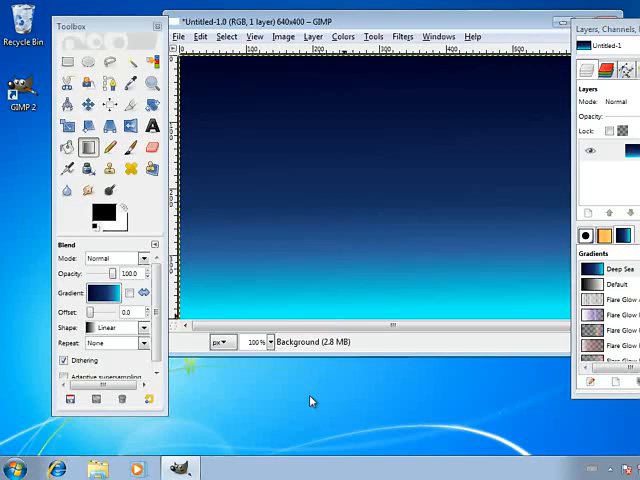
- Apply Lightning Maker with raised monkiness for jagged bolts, then close the image
click(402, 36)
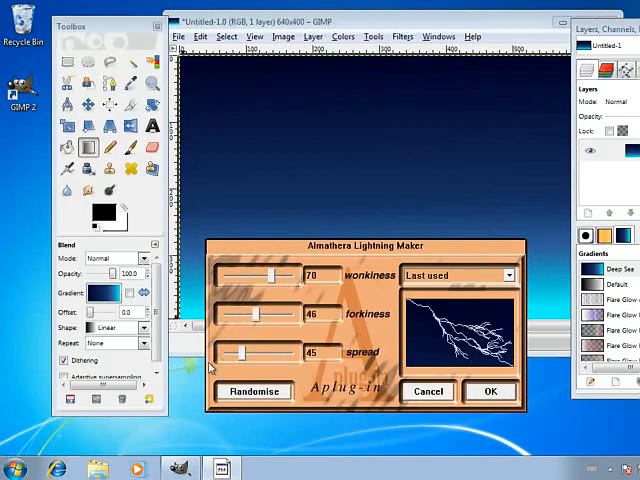
drag(286, 276, 262, 276)
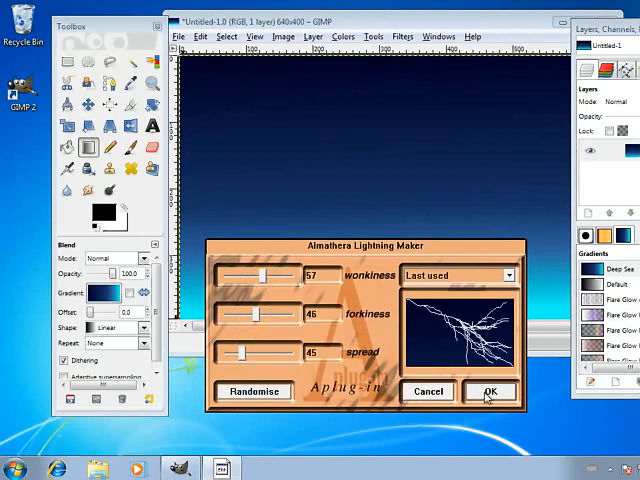
click(492, 392)
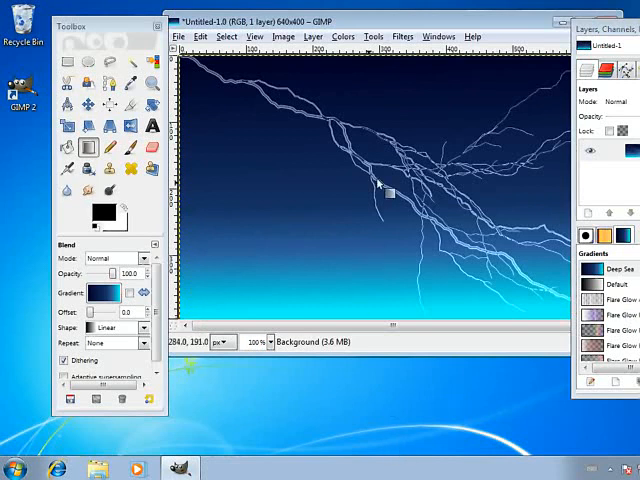
mouse_move(340, 190)
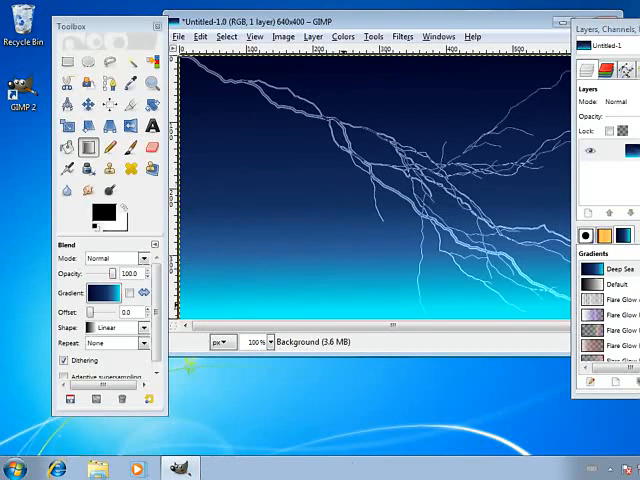
click(444, 44)
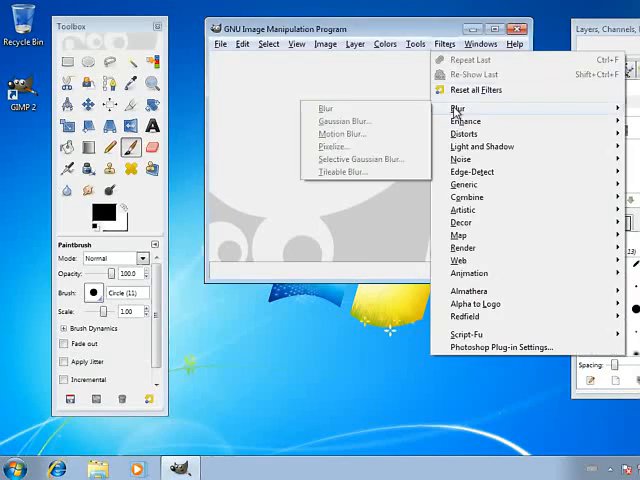
mouse_move(464, 134)
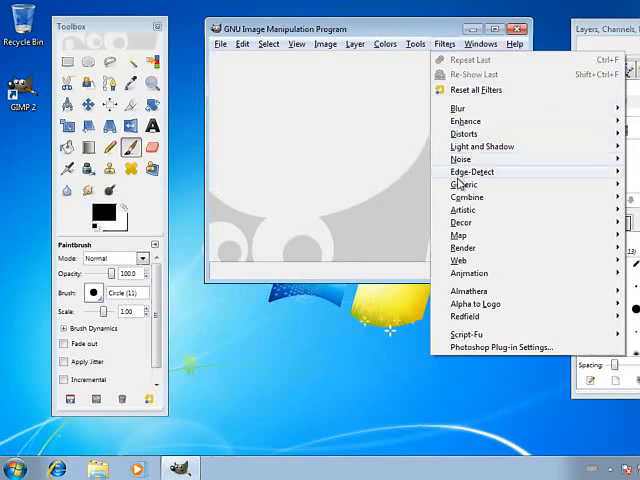
mouse_move(462, 208)
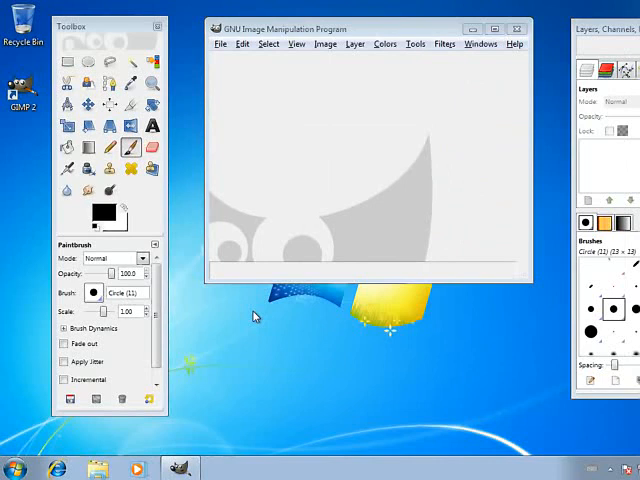
mouse_move(256, 308)
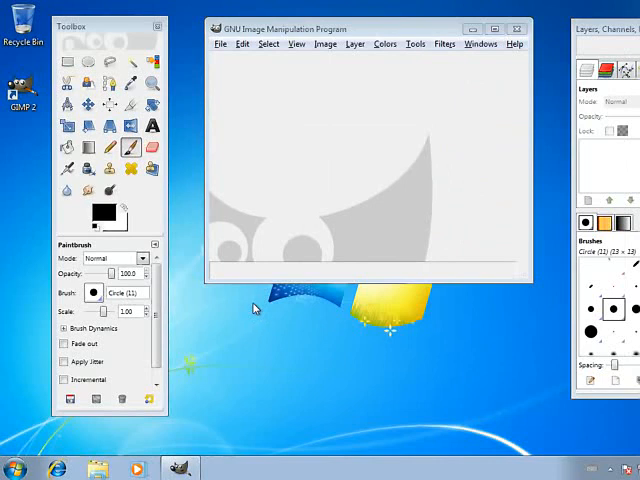
mouse_move(440, 104)
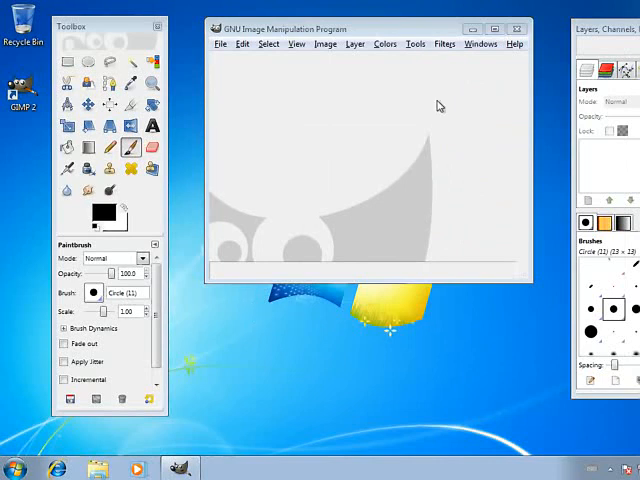
mouse_move(224, 318)
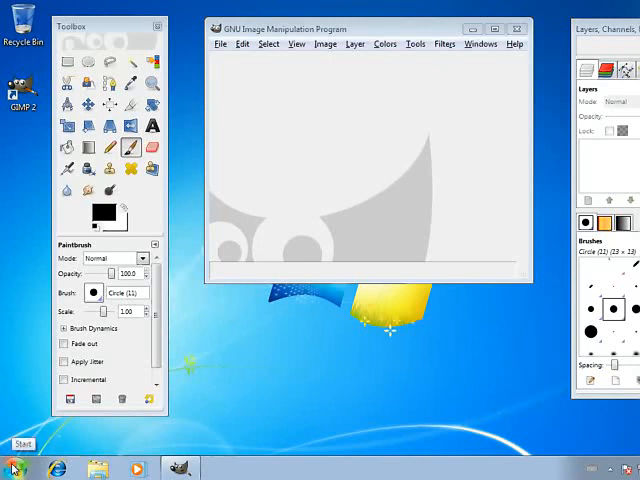
- Launch the Run command from the Start menu and browse for a program
click(22, 444)
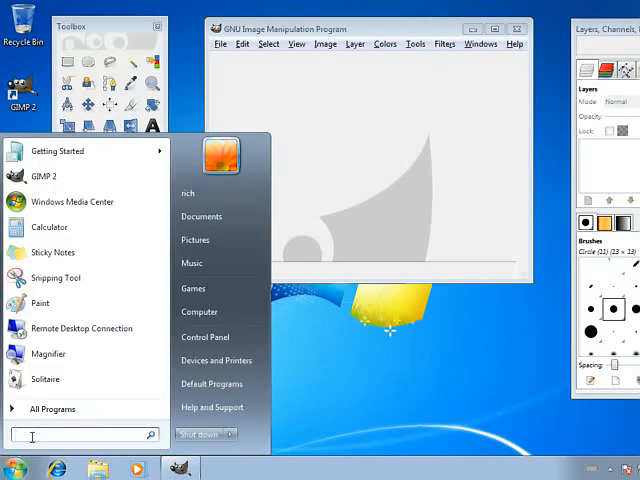
text(ru)
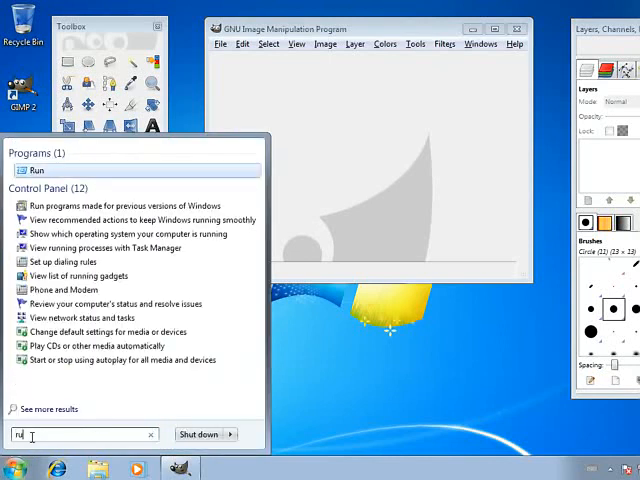
click(36, 168)
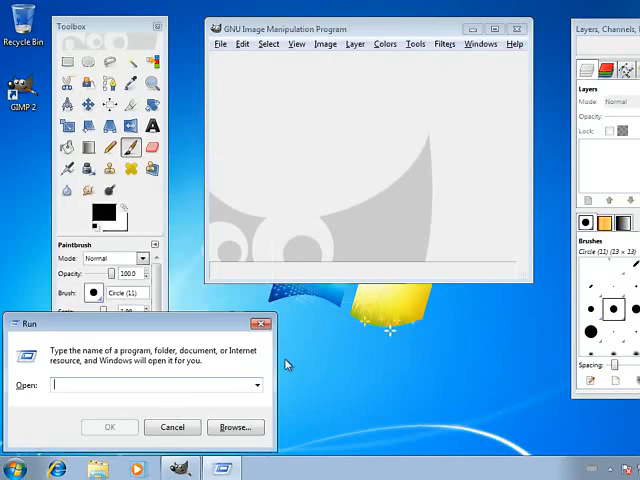
click(236, 428)
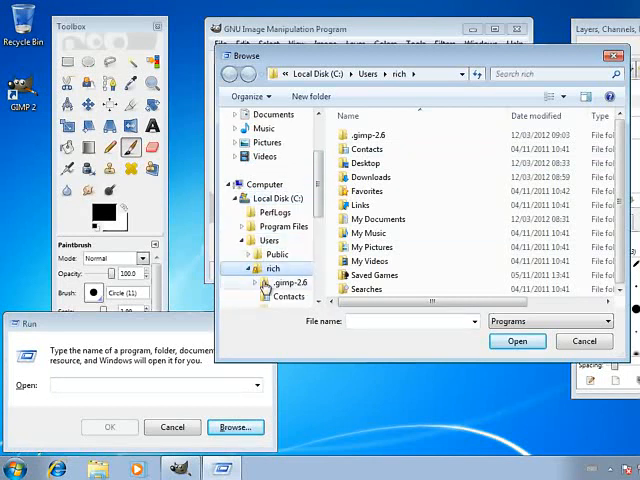
- Select the gmic_gimp_win32 installer from the Downloads folder as the program to run
double_click(370, 176)
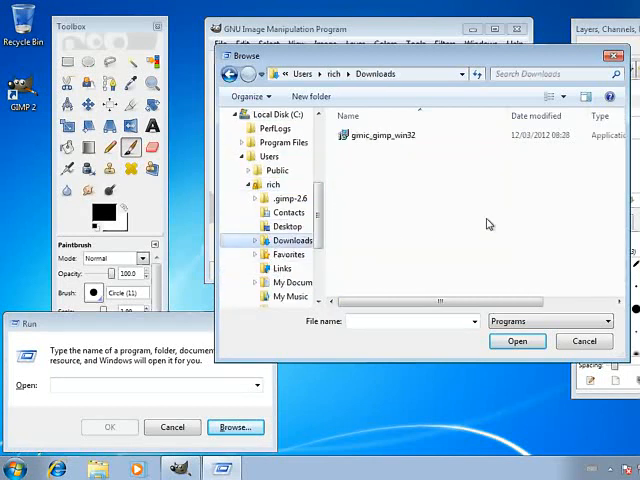
click(388, 136)
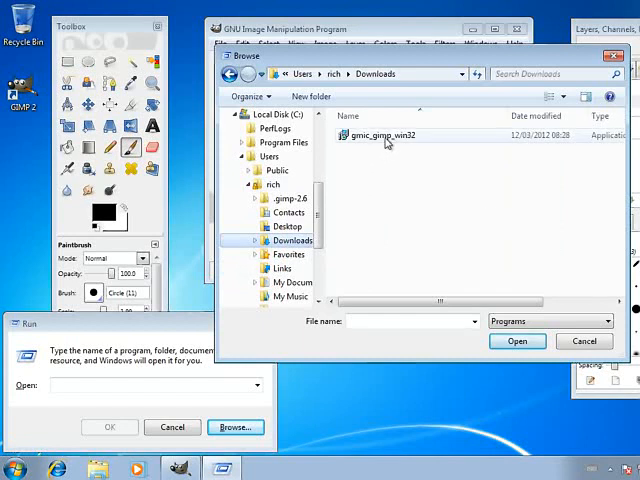
mouse_move(388, 136)
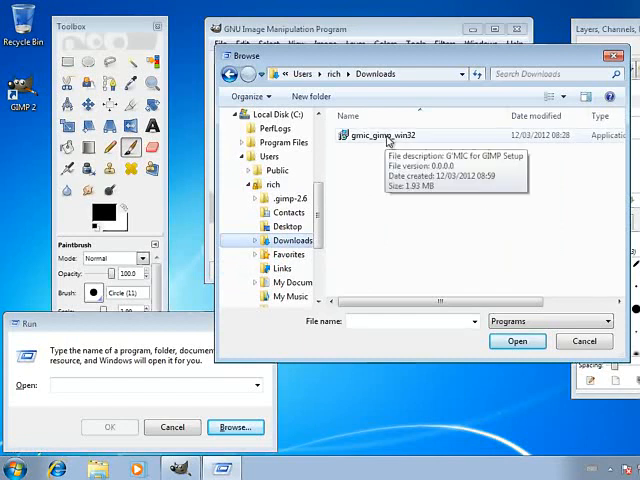
click(384, 136)
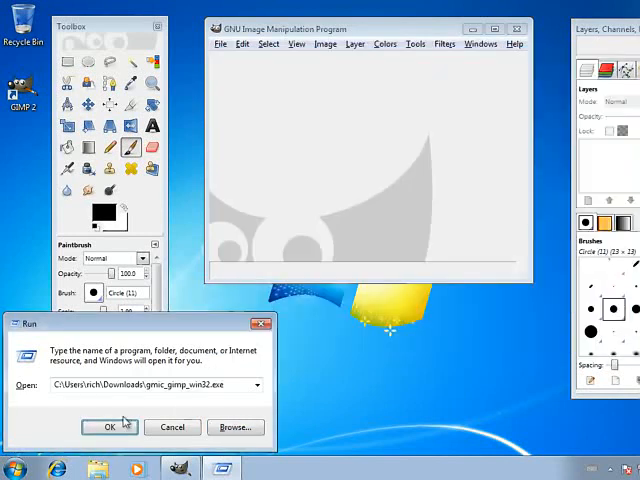
- Start the G'MIC for GIMP installer, approve UAC and choose English as setup language
click(110, 428)
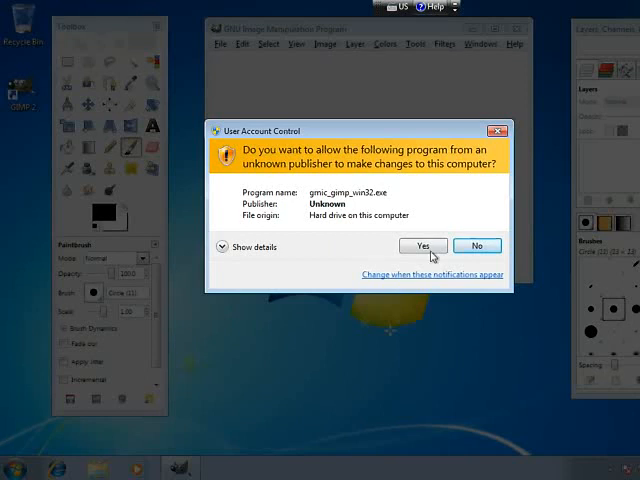
click(422, 246)
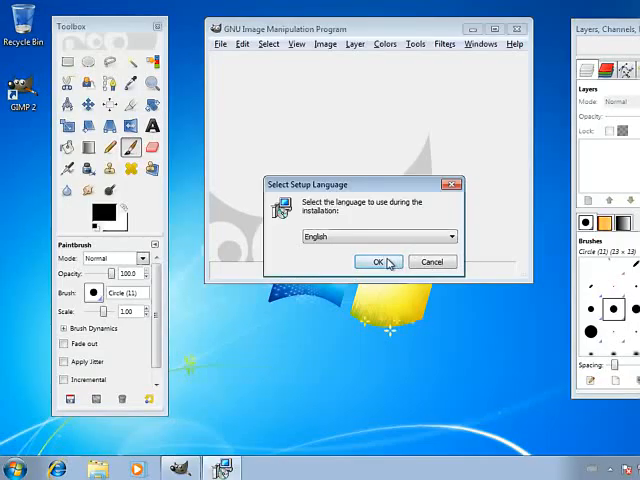
click(376, 262)
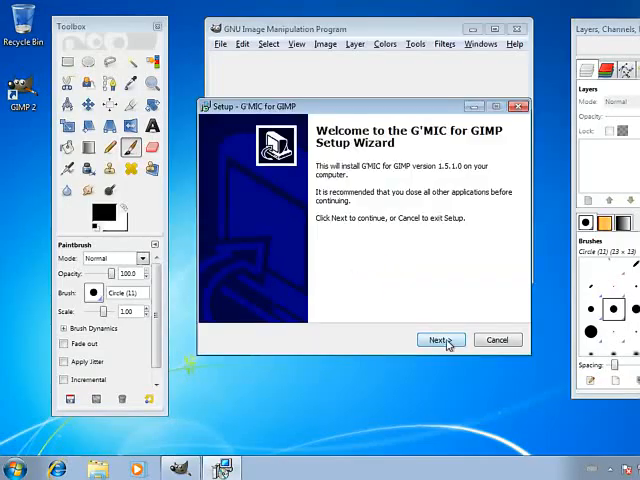
click(440, 340)
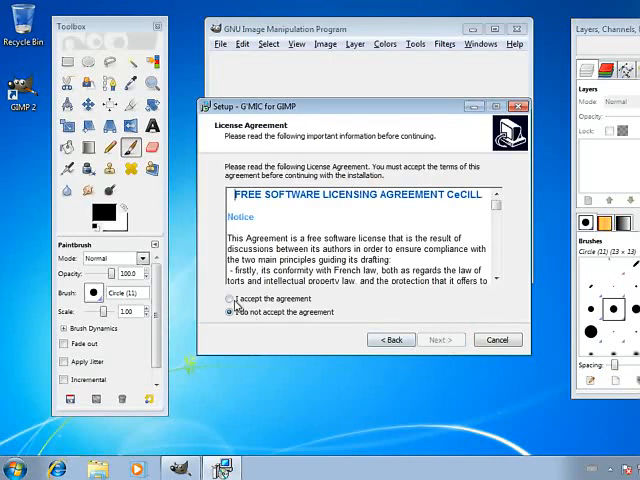
- Accept the license, keep the default plug-ins folder, install and finish the wizard
click(440, 340)
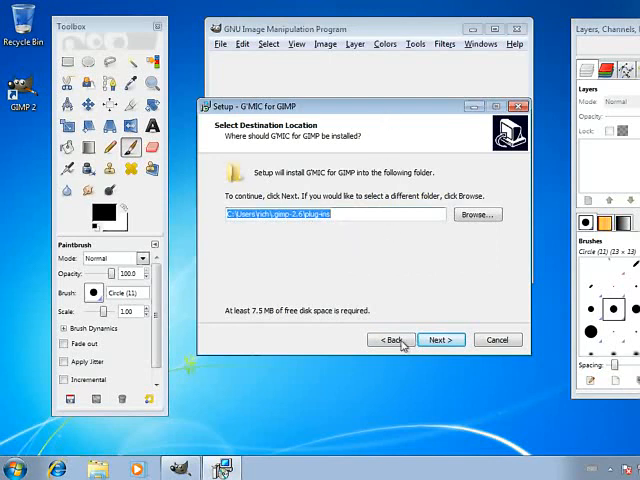
click(440, 340)
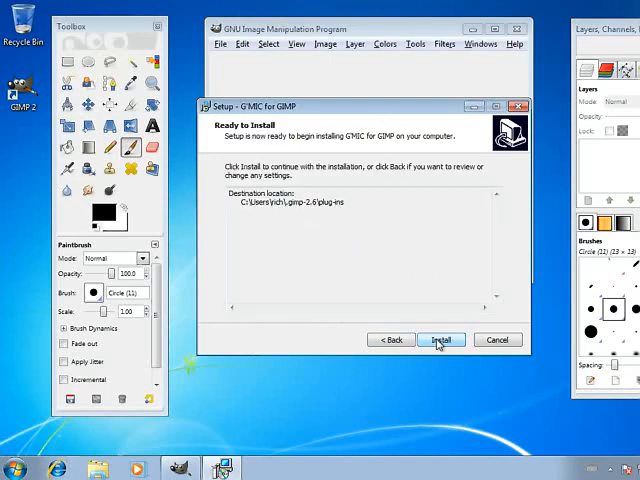
click(440, 340)
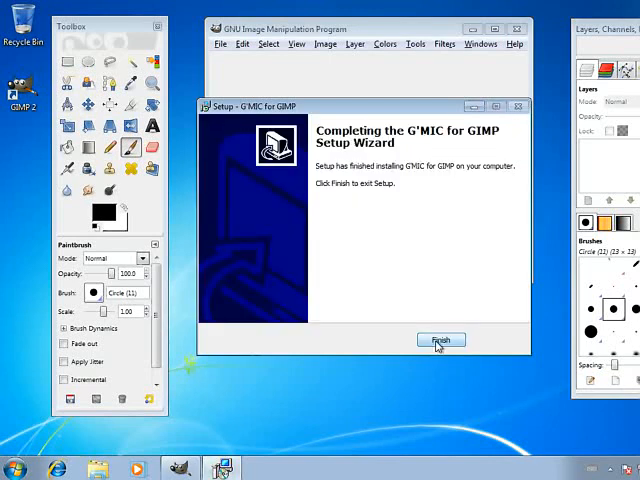
click(440, 340)
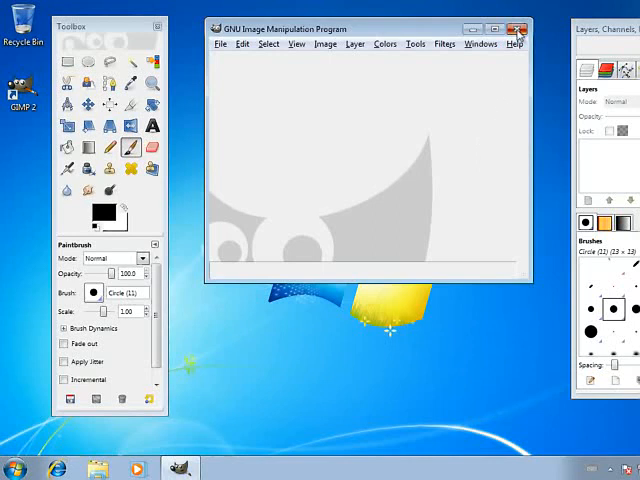
- Launch the G'MIC filter window on the blackberry photo and expand a filter category
click(356, 32)
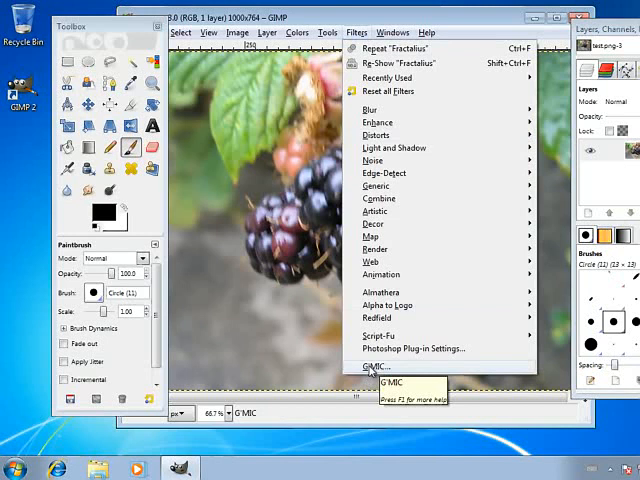
click(374, 368)
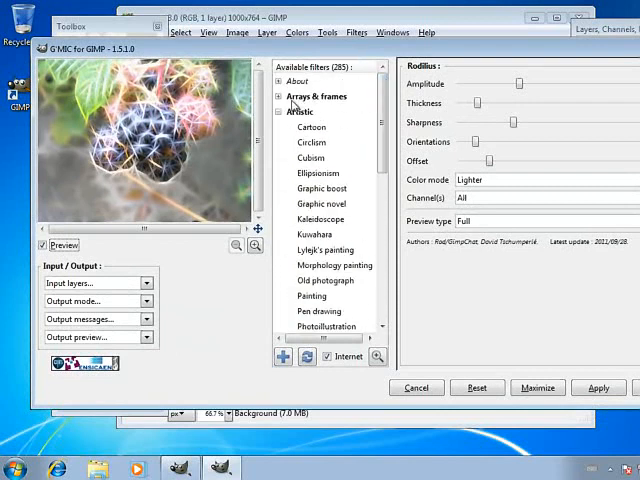
click(280, 112)
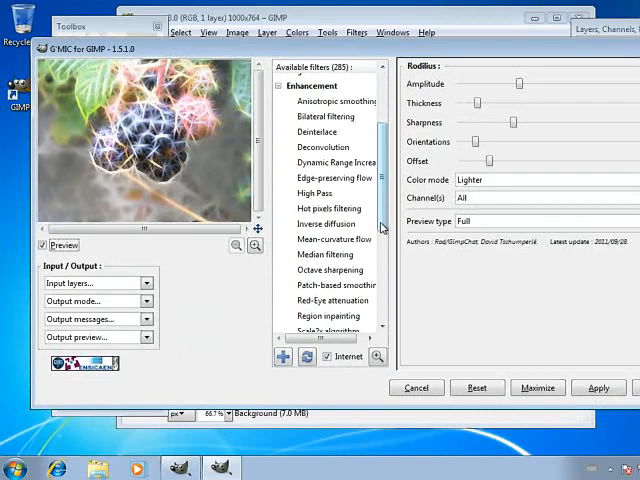
- Collapse Enhancement, then expand the Patterns and Arrays & frames categories
click(282, 84)
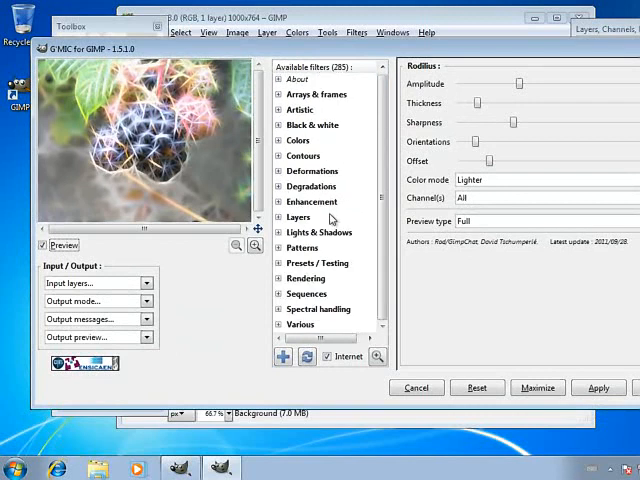
click(302, 246)
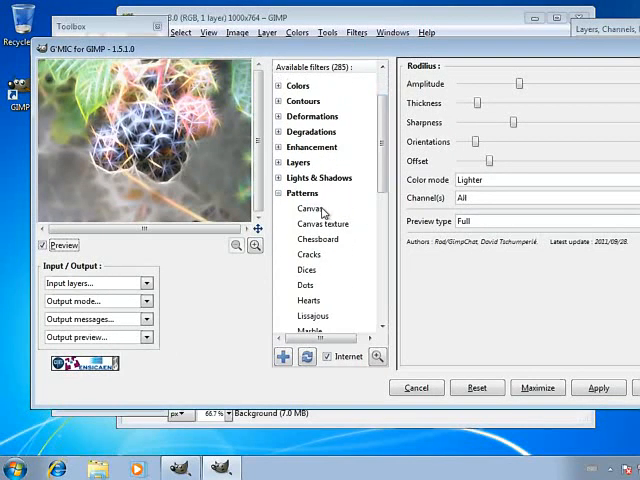
click(310, 208)
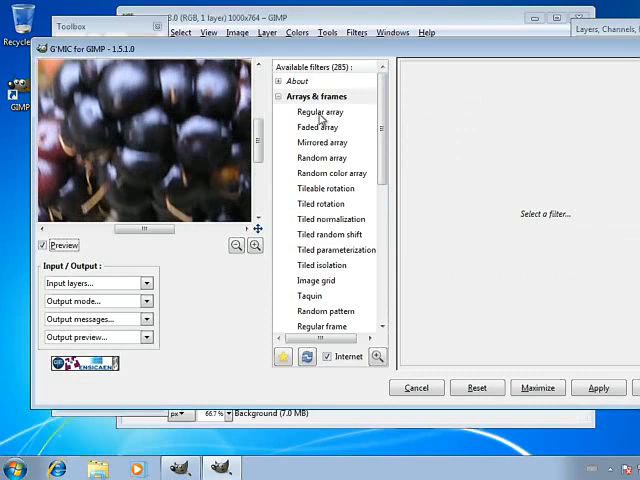
- Preview Mirrored array, then apply an Artistic filter giving glowing line patterns
click(320, 112)
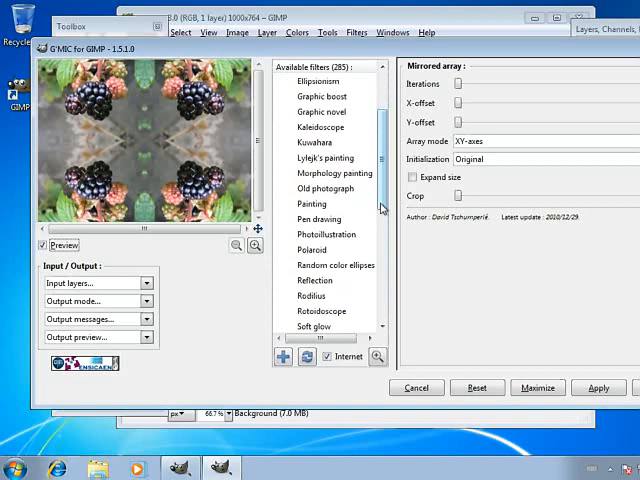
click(312, 292)
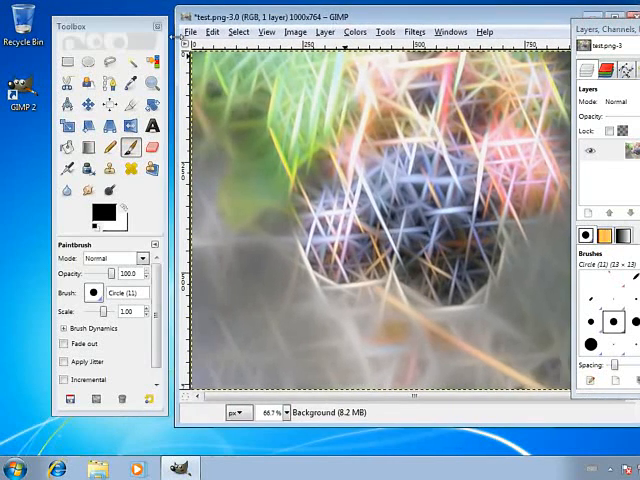
- Reopen the original test.png blackberry photo from Open Recent
click(188, 32)
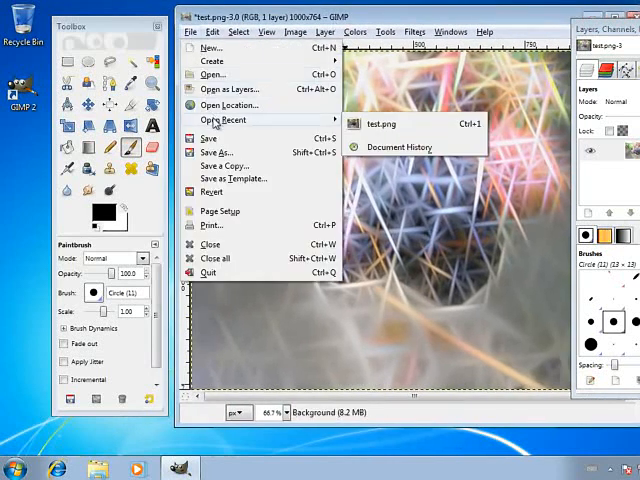
click(382, 122)
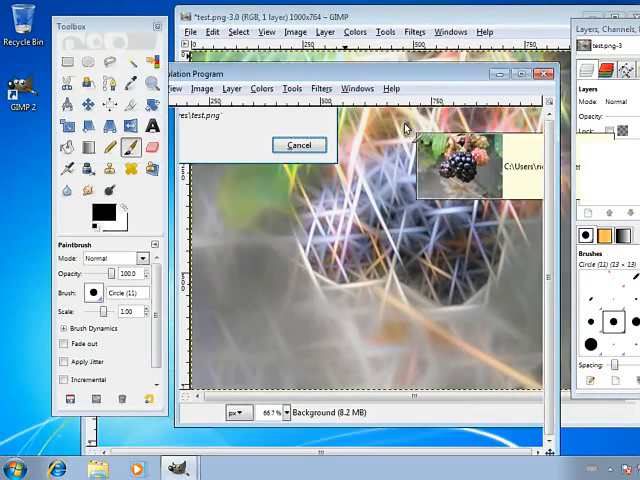
click(300, 144)
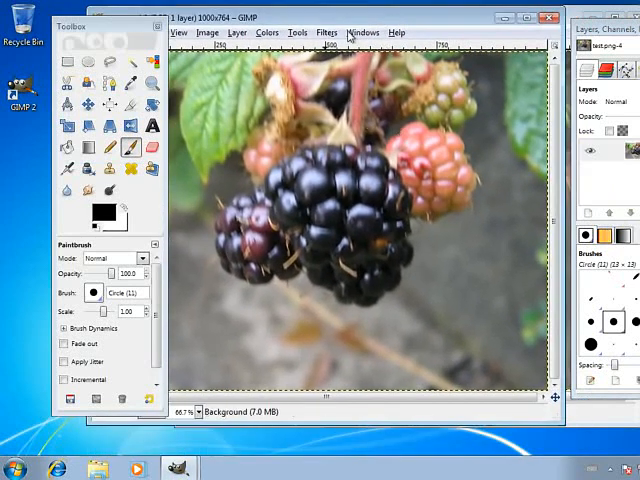
- Launch Redfield Fractalius, dismiss the resolution warning and adjust its preview
click(326, 32)
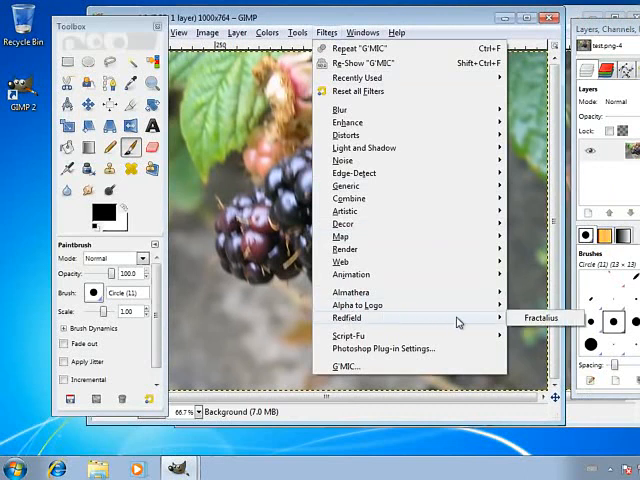
click(542, 318)
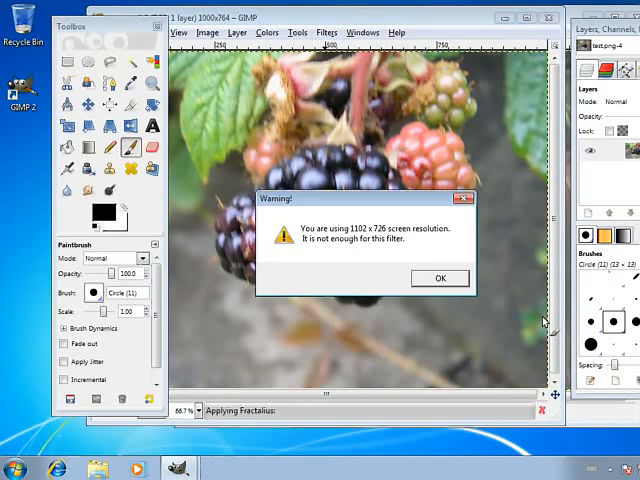
click(440, 278)
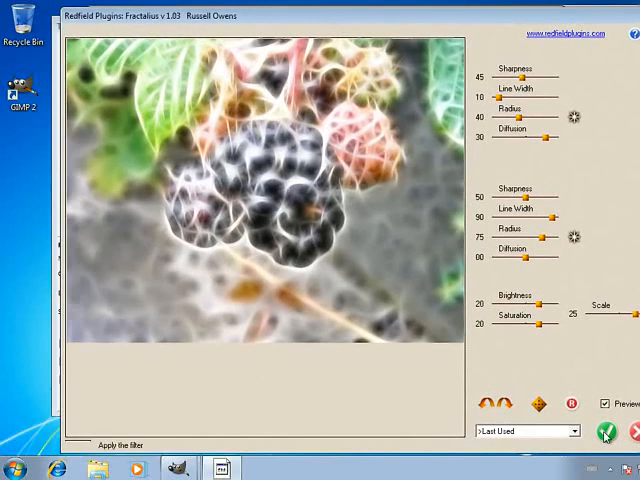
click(608, 432)
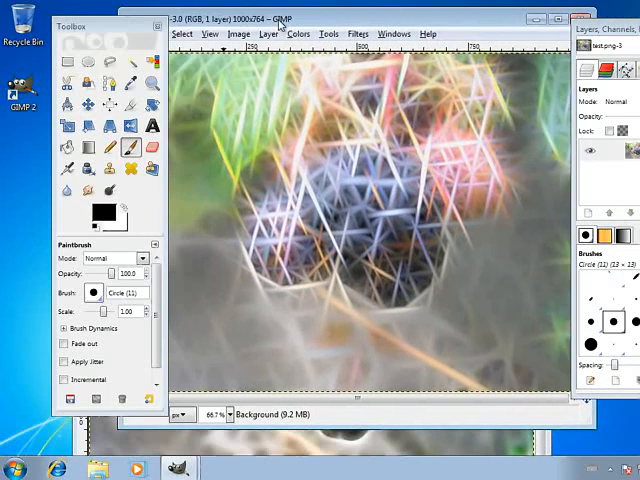
mouse_move(272, 316)
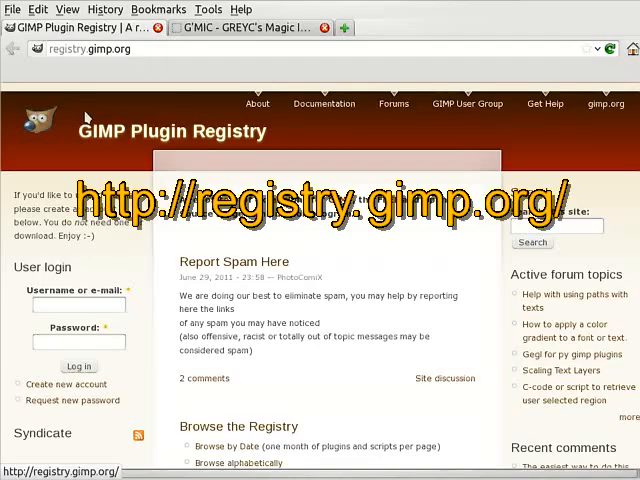
mouse_move(90, 136)
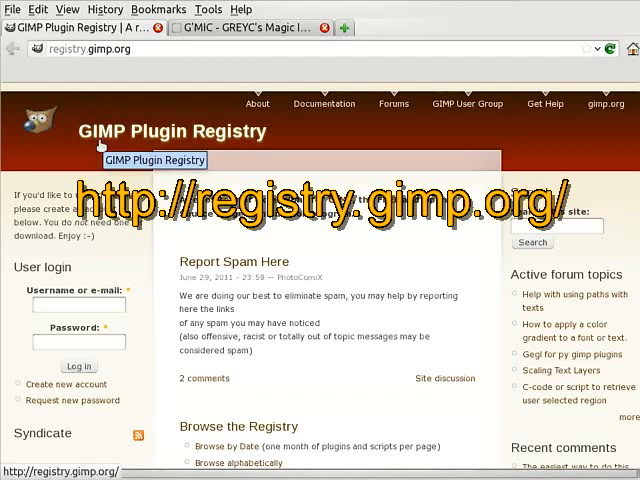
- Scroll the GIMP Plugin Registry and G'MIC sourceforge pages down to the download links
scroll(down, 3)
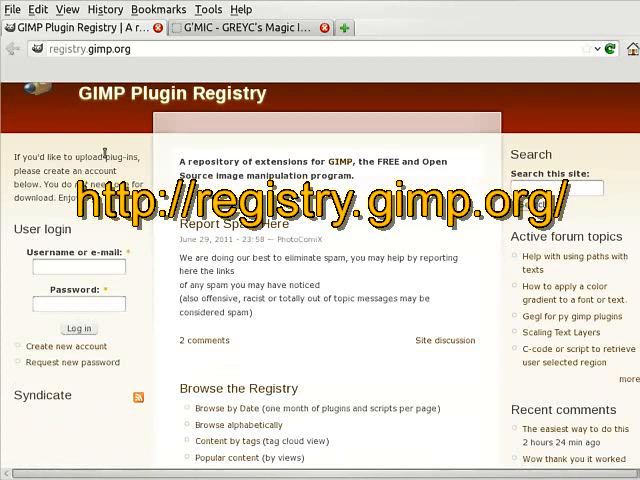
scroll(down, 3)
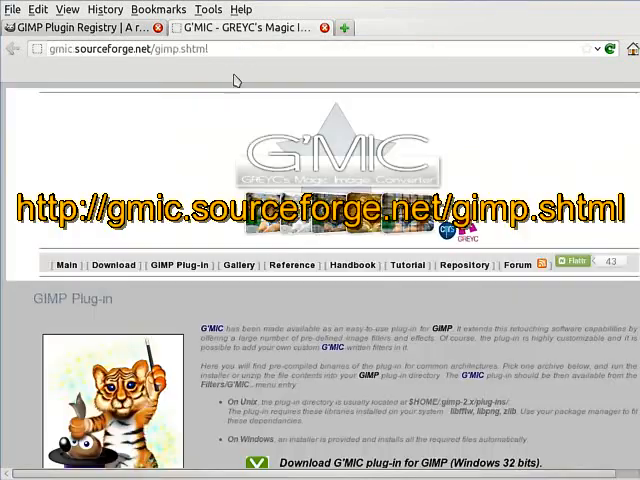
mouse_move(190, 180)
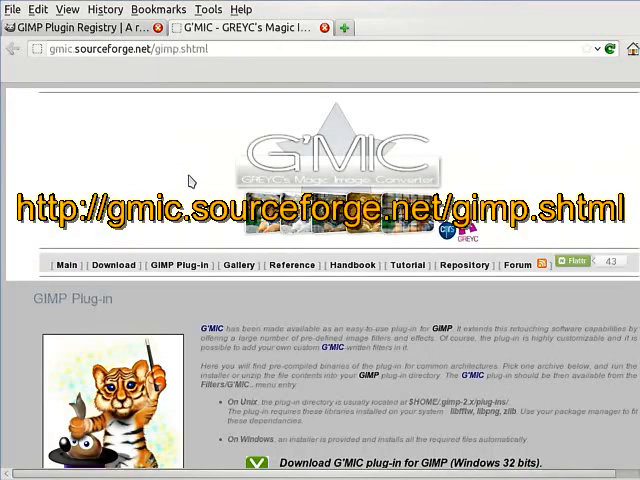
scroll(down, 3)
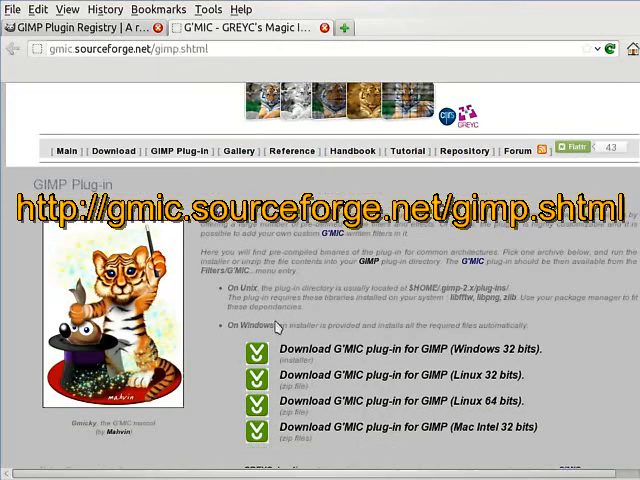